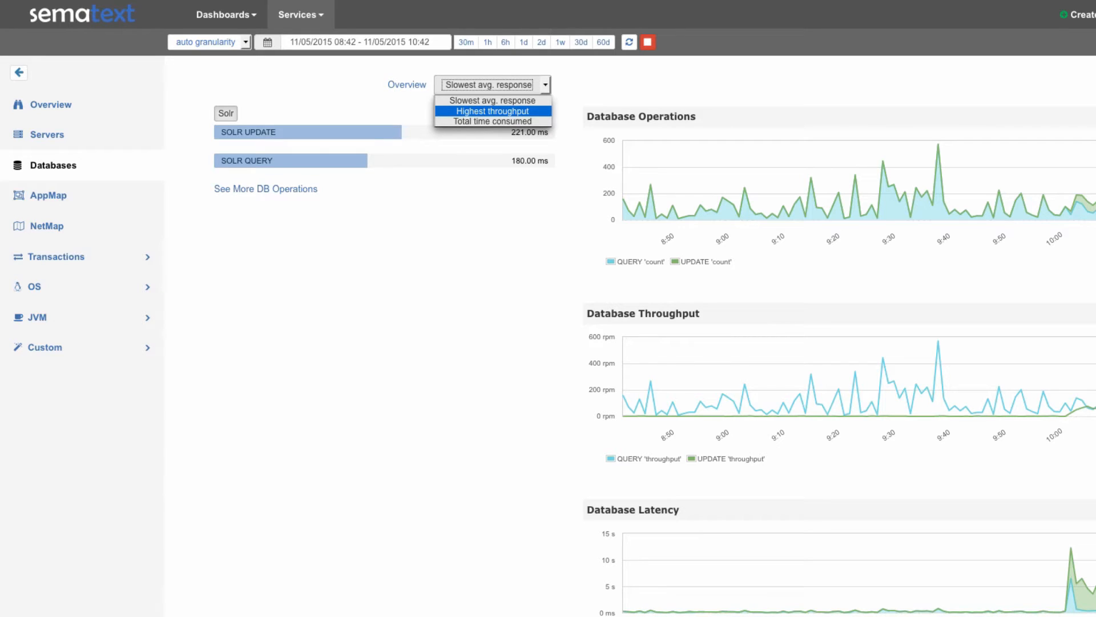
Rank the Solr operations first by highest throughput, then by total time consumed.
{"action": "left_click", "coordinate": [492, 110]}
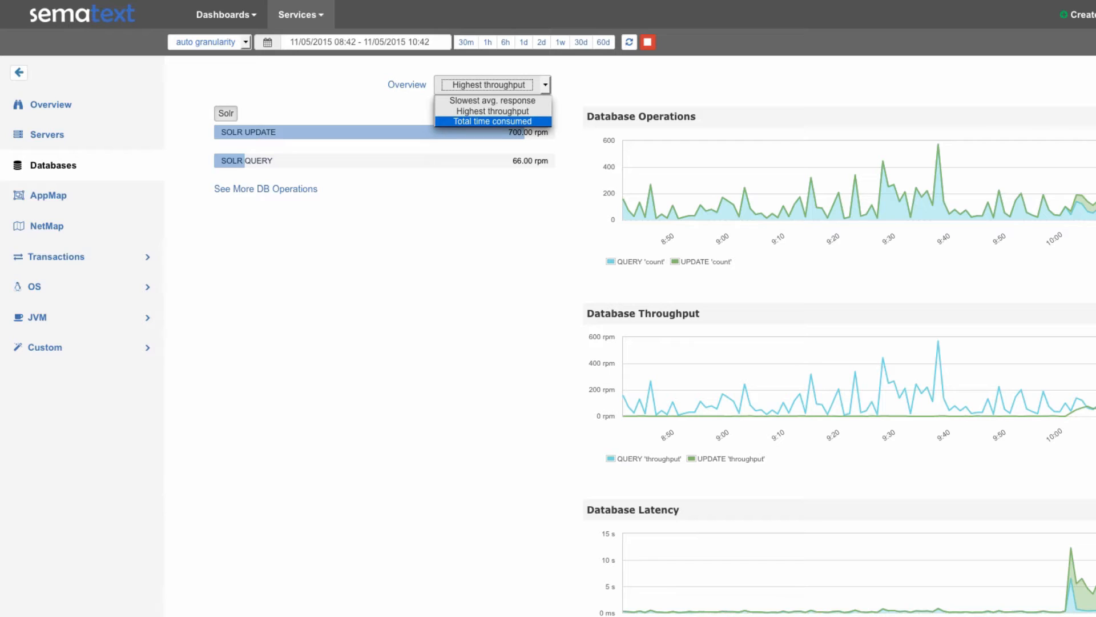
{"action": "left_click", "coordinate": [491, 121]}
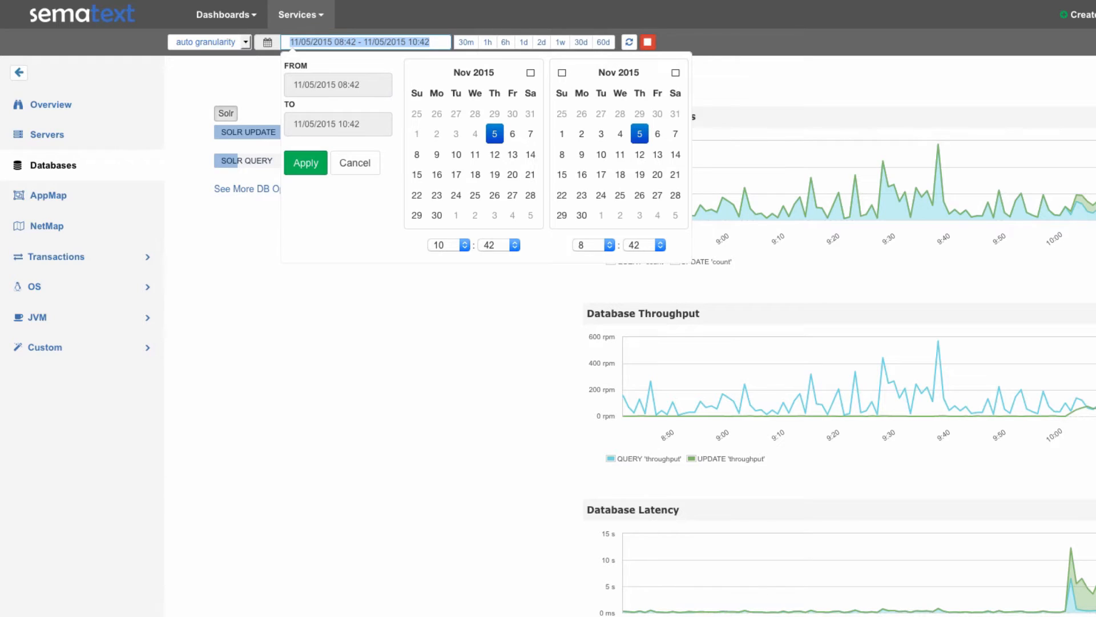
{"action": "left_click", "coordinate": [305, 163]}
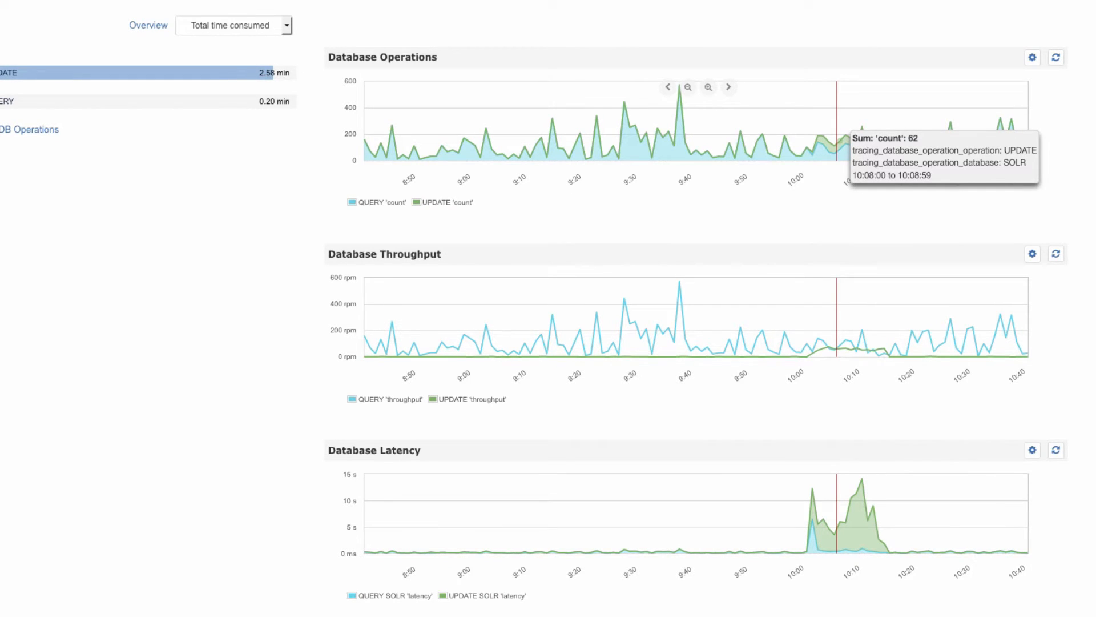
{"action": "mouse_move", "coordinate": [833, 148]}
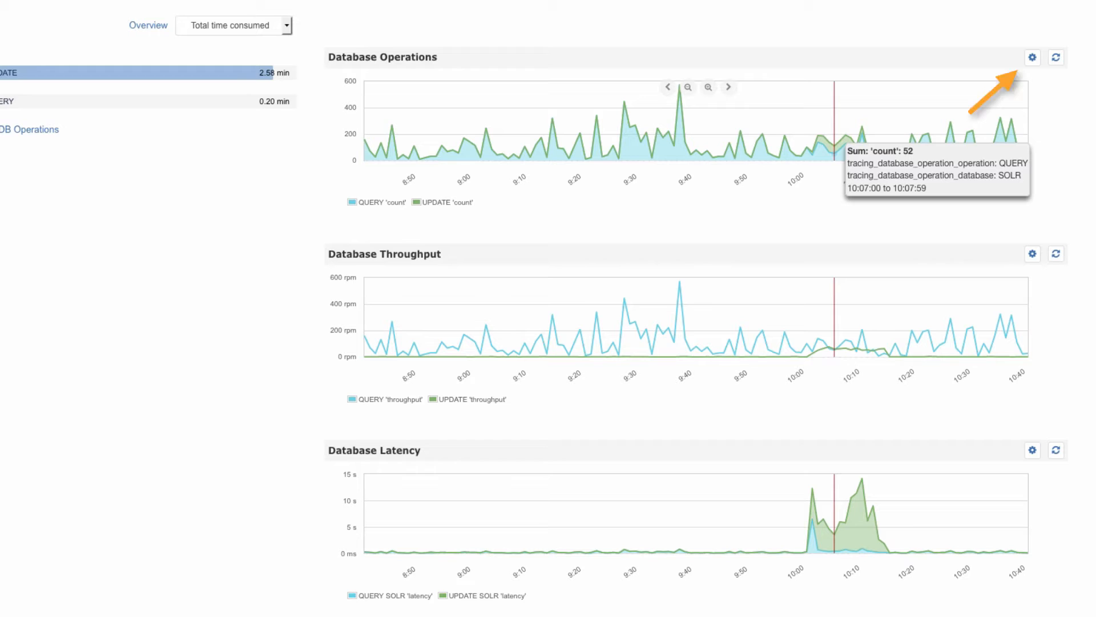
{"action": "left_click", "coordinate": [1033, 56]}
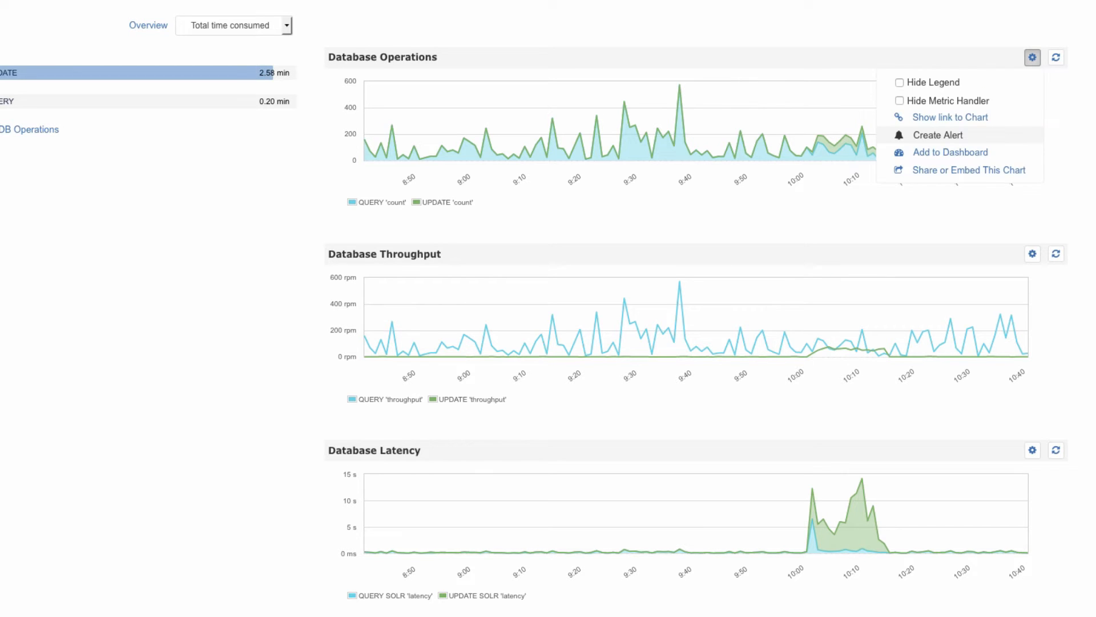
{"action": "mouse_move", "coordinate": [950, 151]}
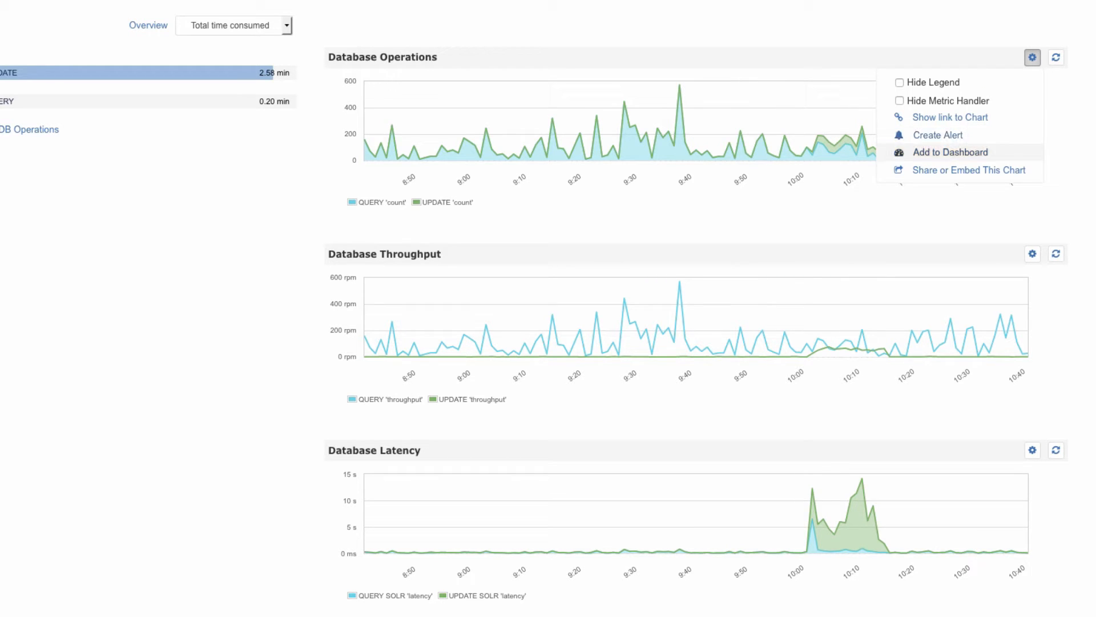
{"action": "mouse_move", "coordinate": [967, 170]}
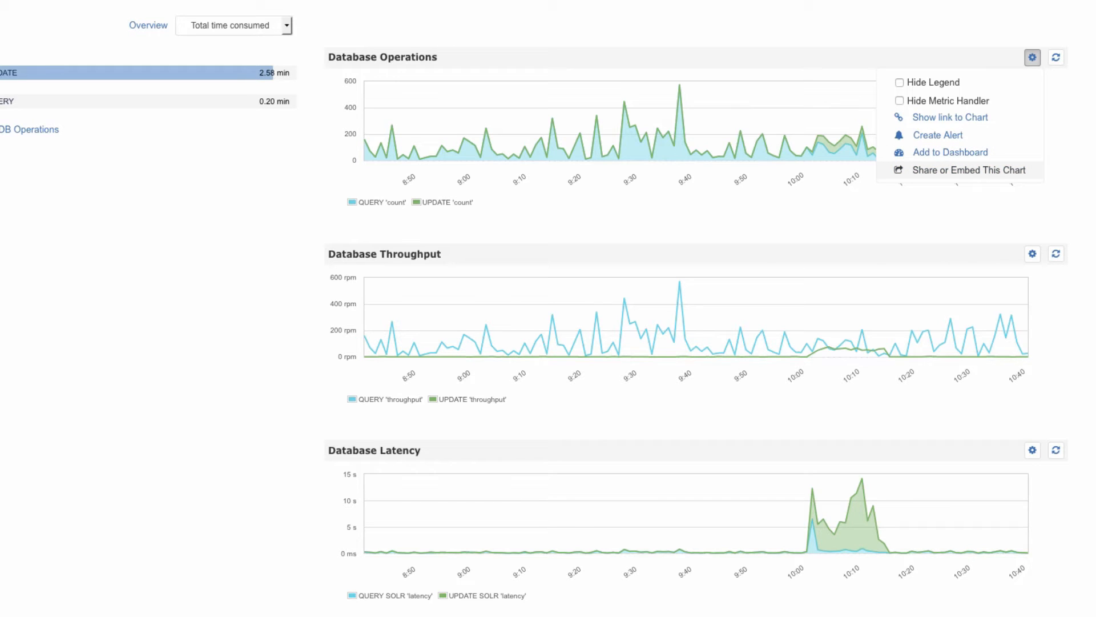
{"action": "left_click", "coordinate": [1034, 56]}
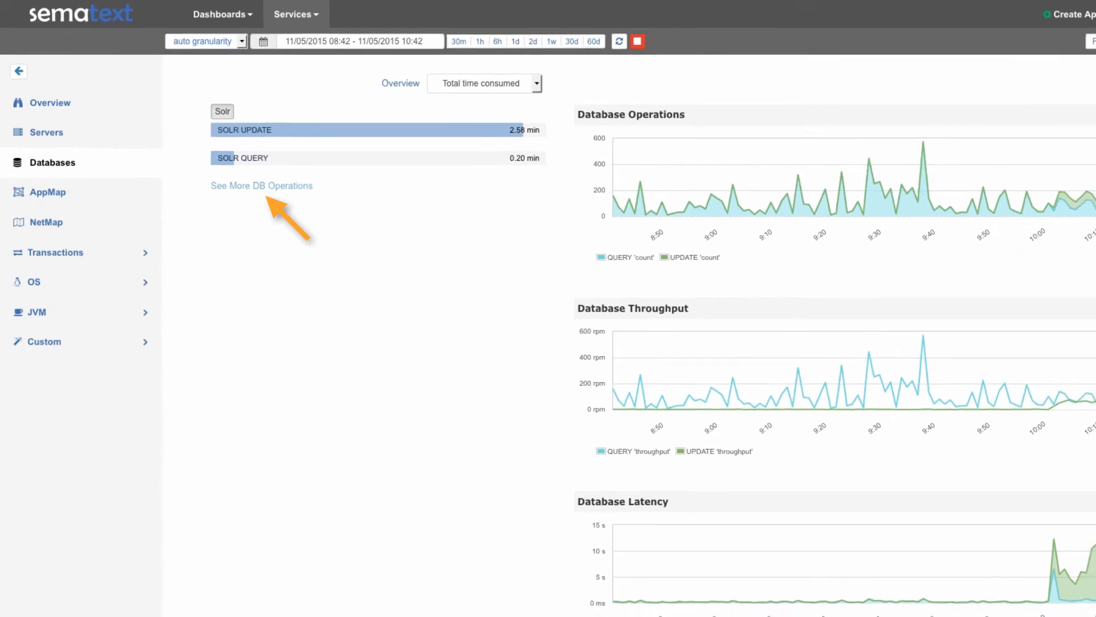
Show the detailed DB operations table restricted to SOLR, with avg duration, total duration and RPM.
{"action": "left_click", "coordinate": [261, 186]}
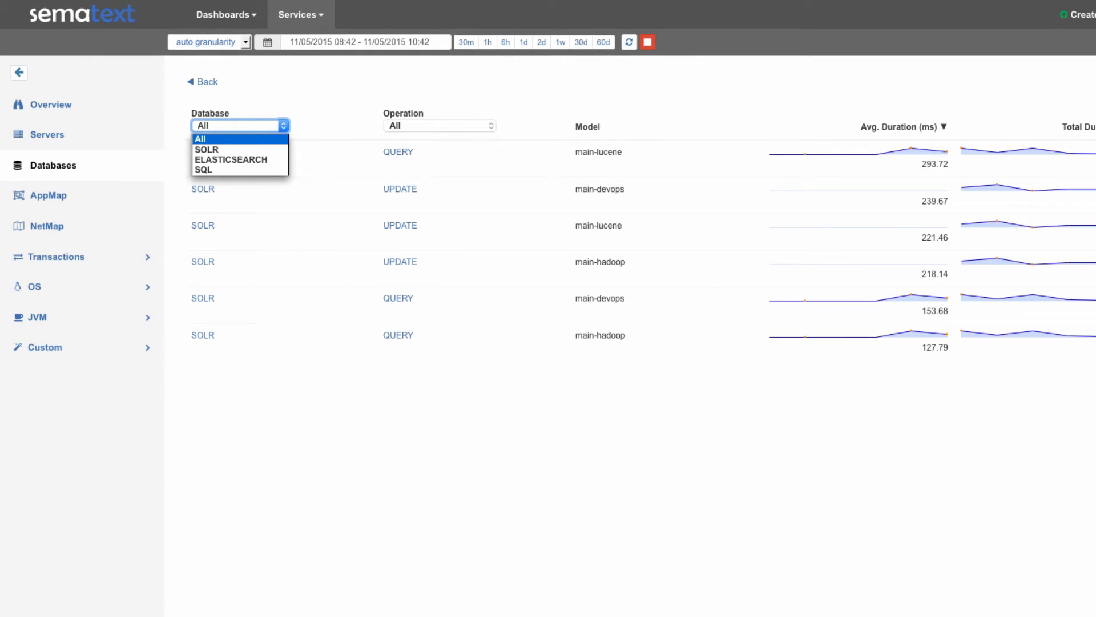
{"action": "mouse_move", "coordinate": [206, 149]}
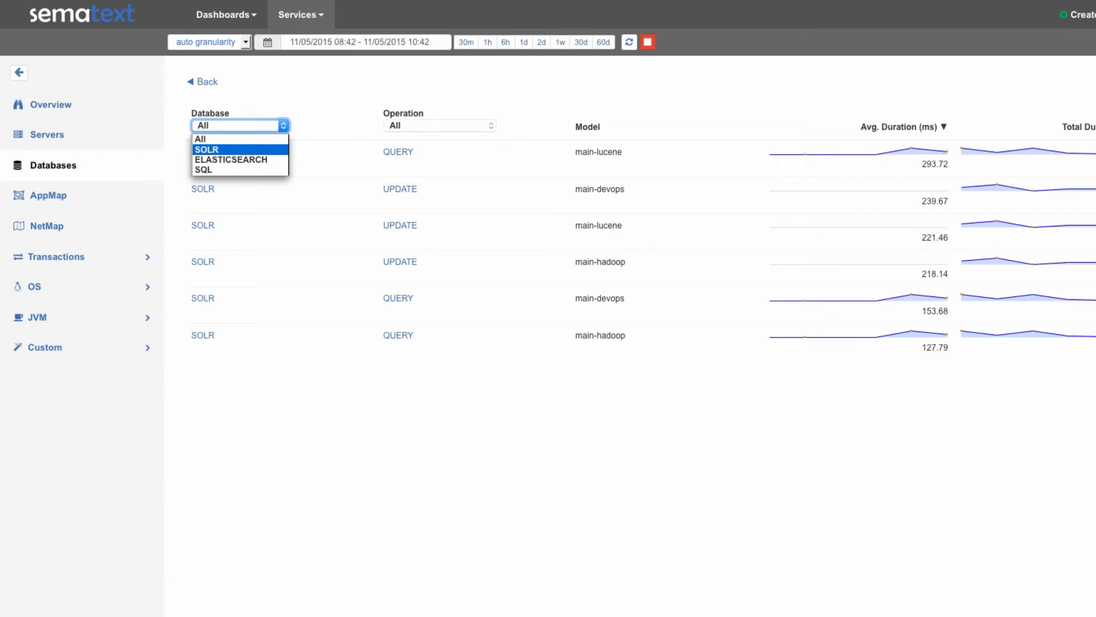
{"action": "left_click", "coordinate": [206, 149]}
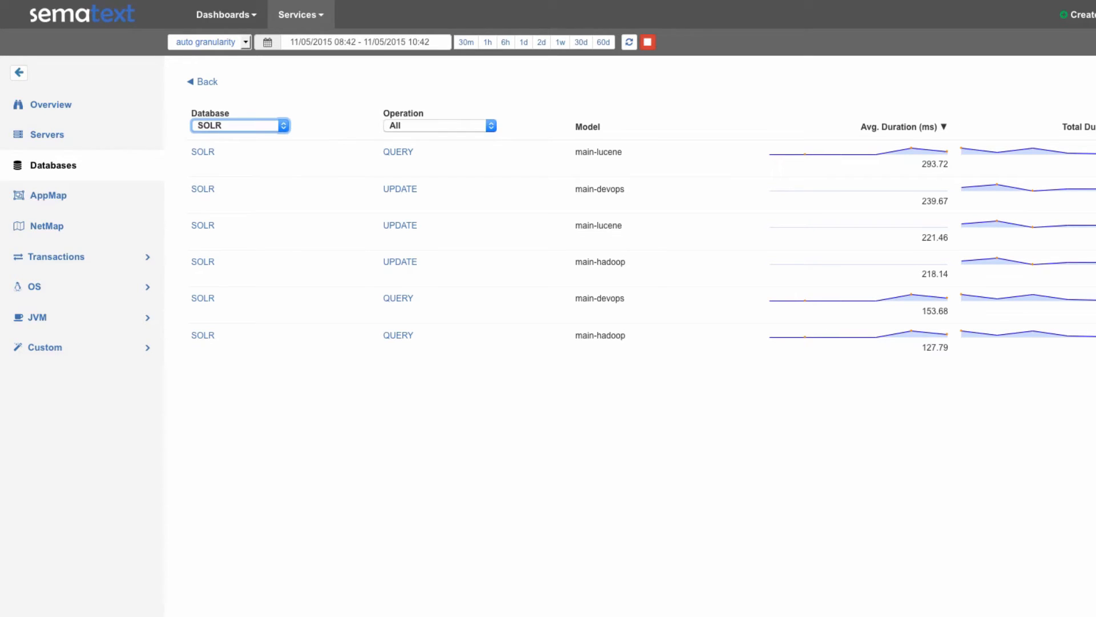
{"action": "left_click", "coordinate": [439, 126]}
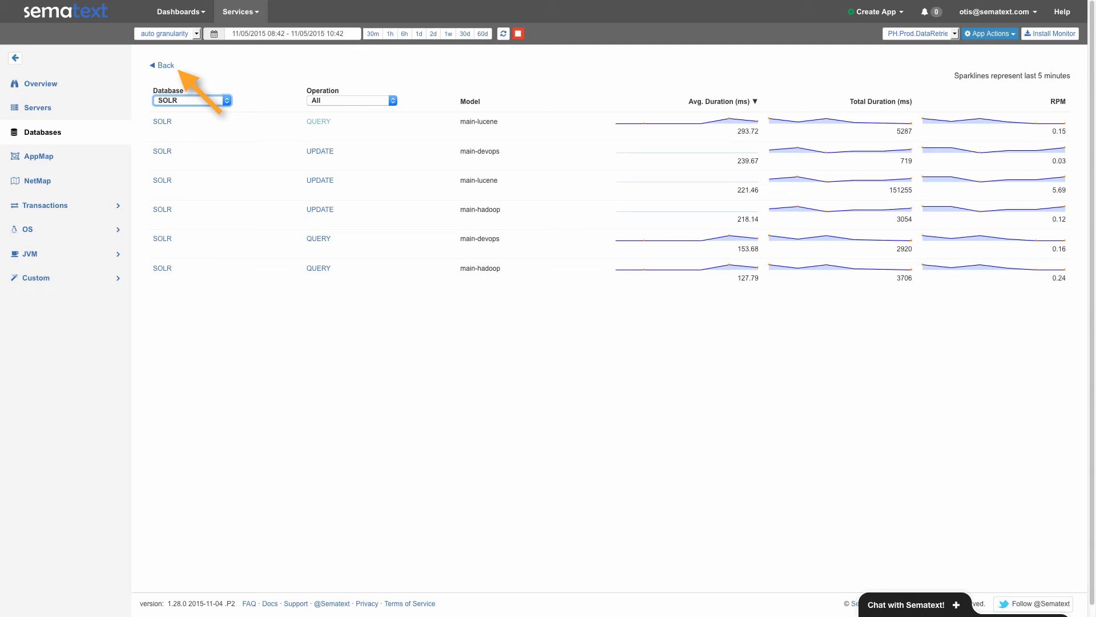
Go back to the overview and drill into the top 10 slowest SOLR QUERY operations.
{"action": "left_click", "coordinate": [164, 65]}
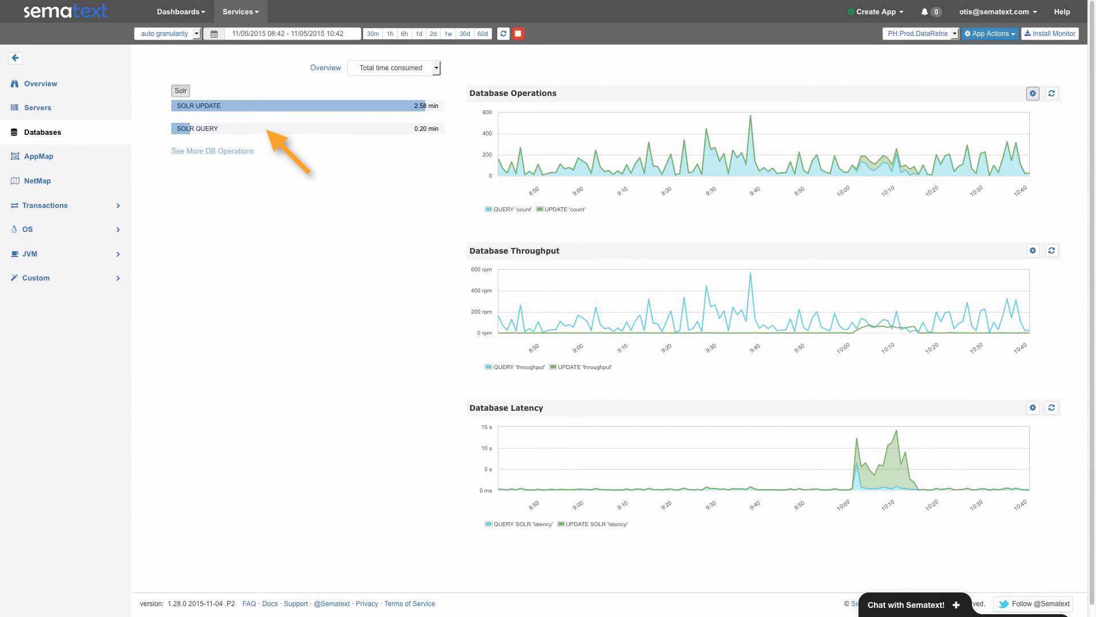
{"action": "left_click", "coordinate": [229, 128]}
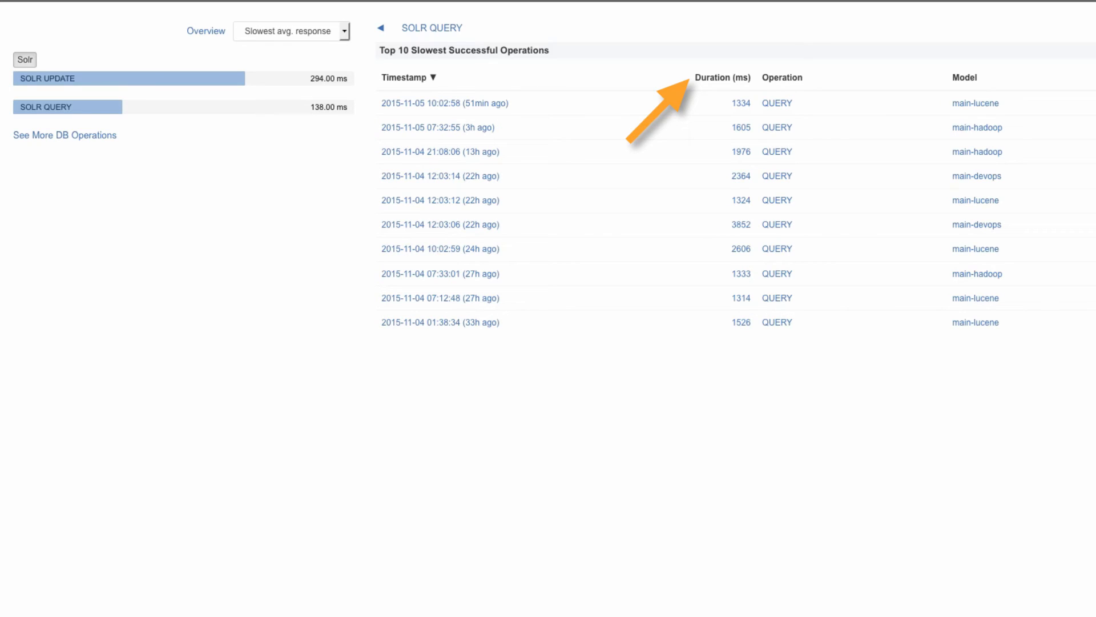
Sort the slow queries by Duration (ms) to surface the 3852 ms main-devops query.
{"action": "left_click", "coordinate": [723, 77]}
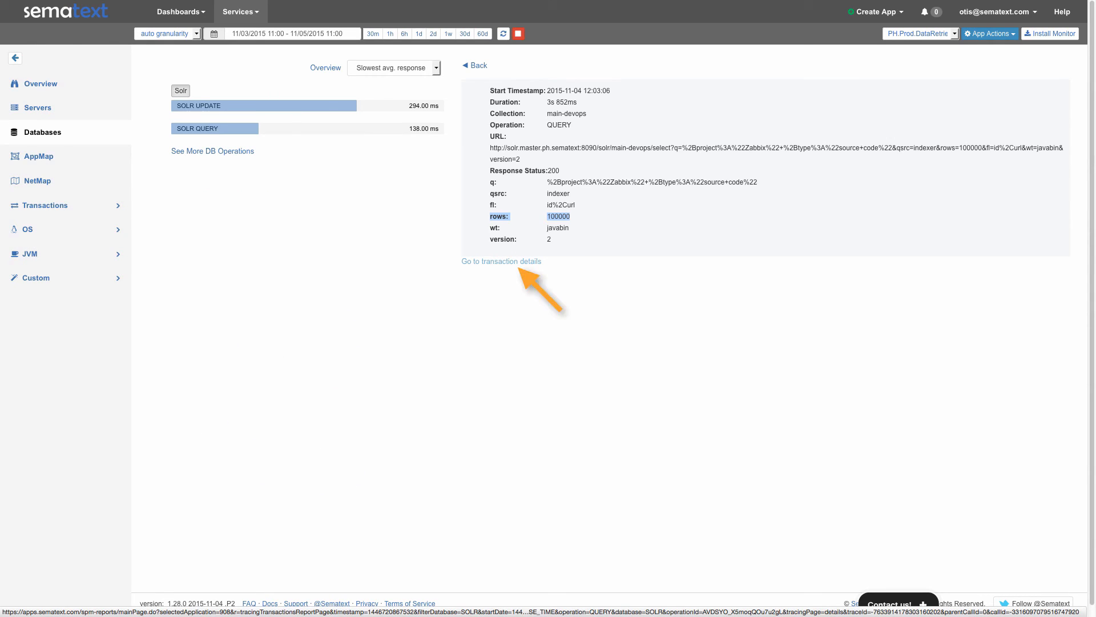
Show the transaction trace: 4s 701ms total with Solr taking 82% (3,852 ms).
{"action": "left_click", "coordinate": [502, 261]}
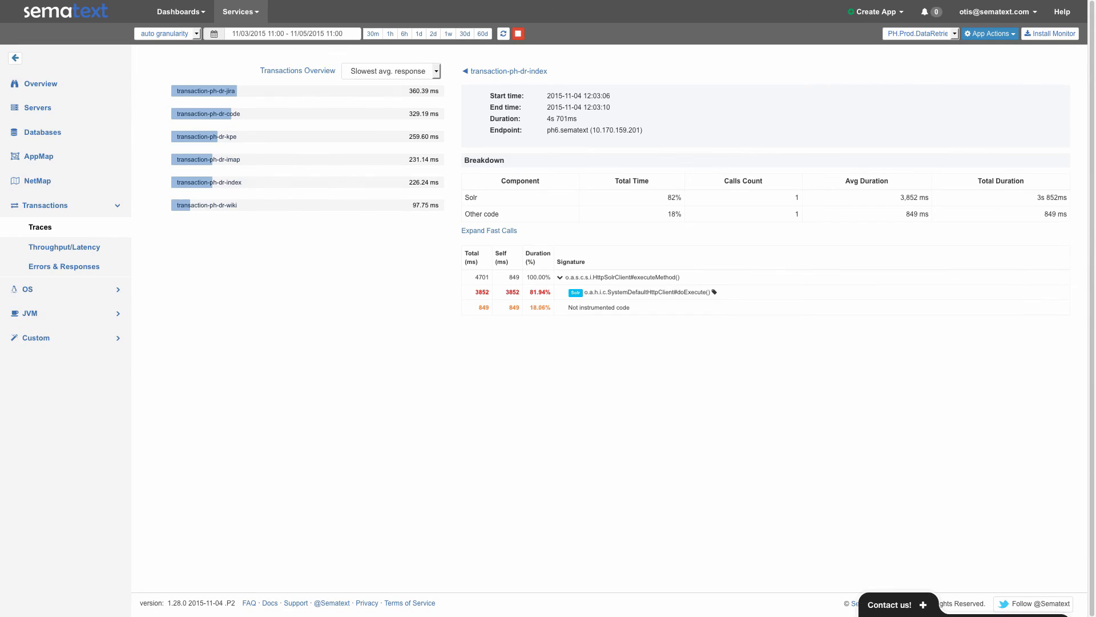